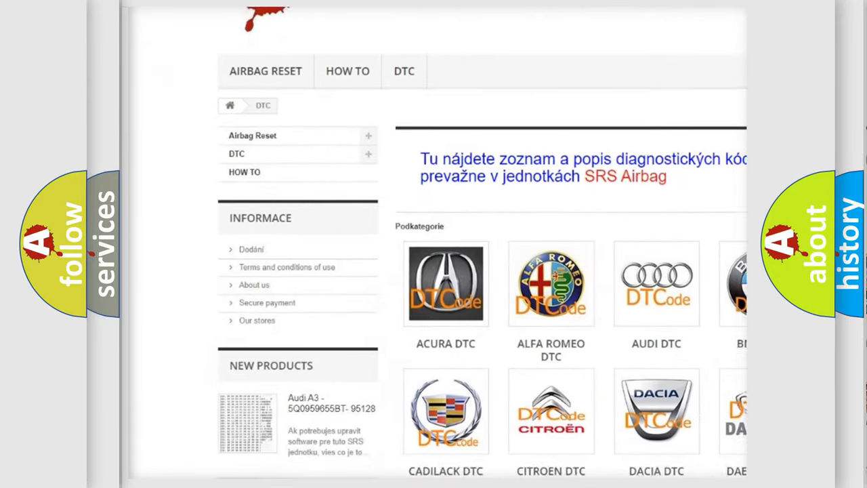
scroll(down, 3)
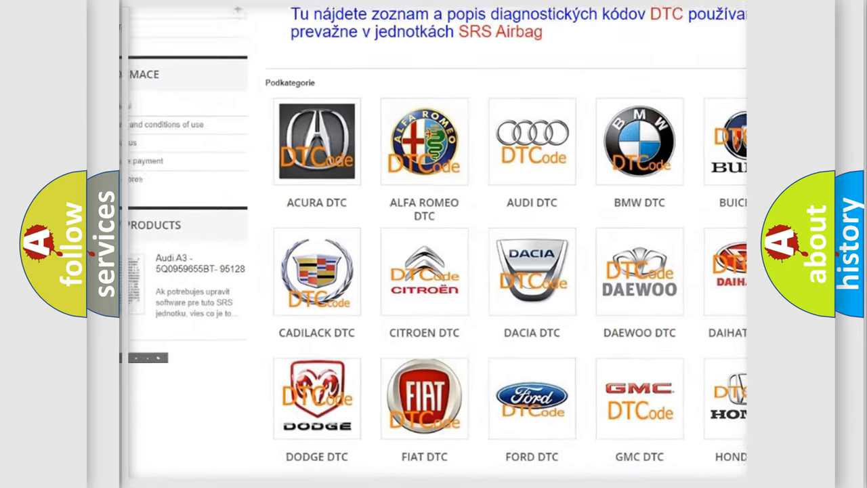
scroll(down, 3)
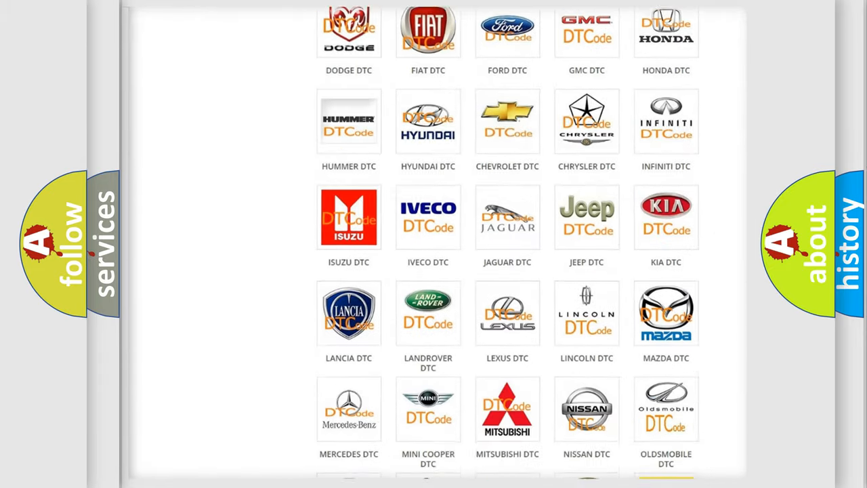
scroll(down, 3)
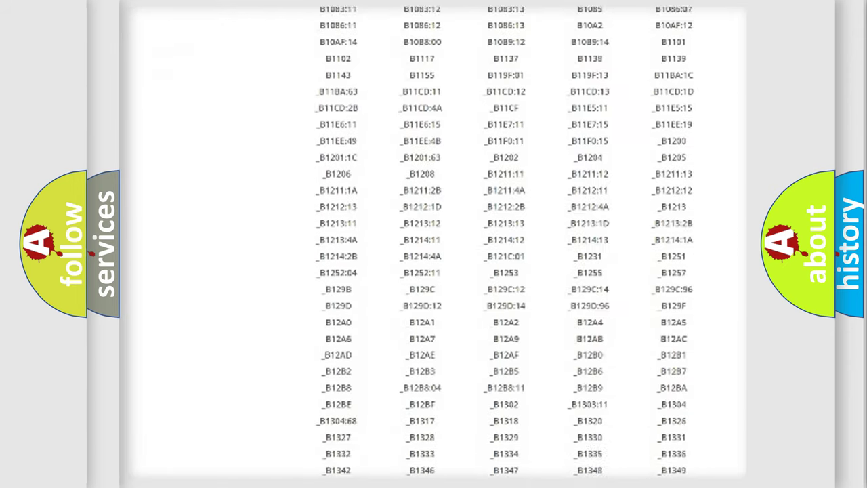
scroll(down, 3)
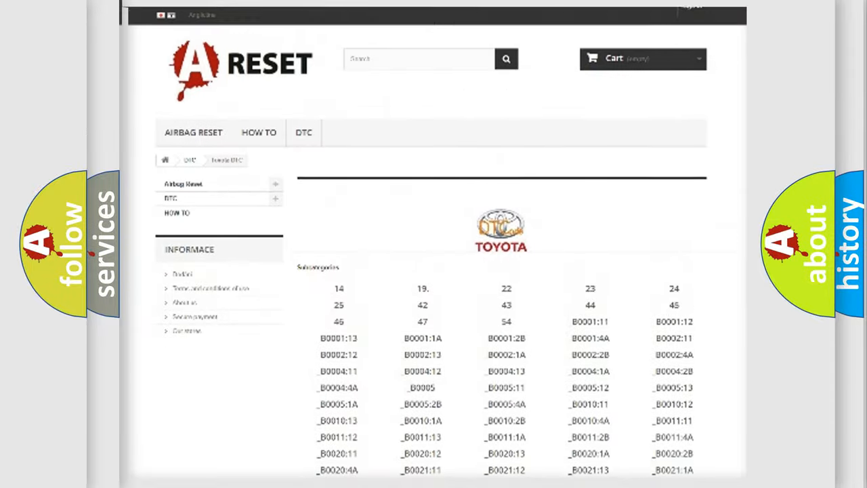
scroll(up, 3)
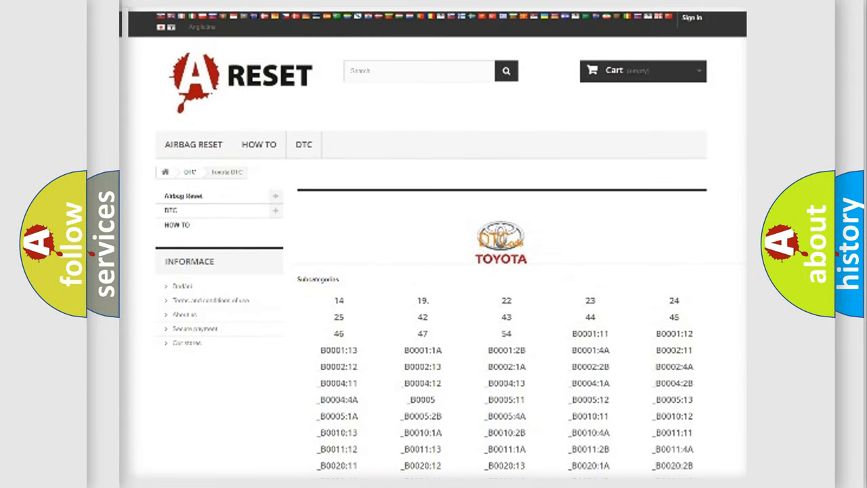